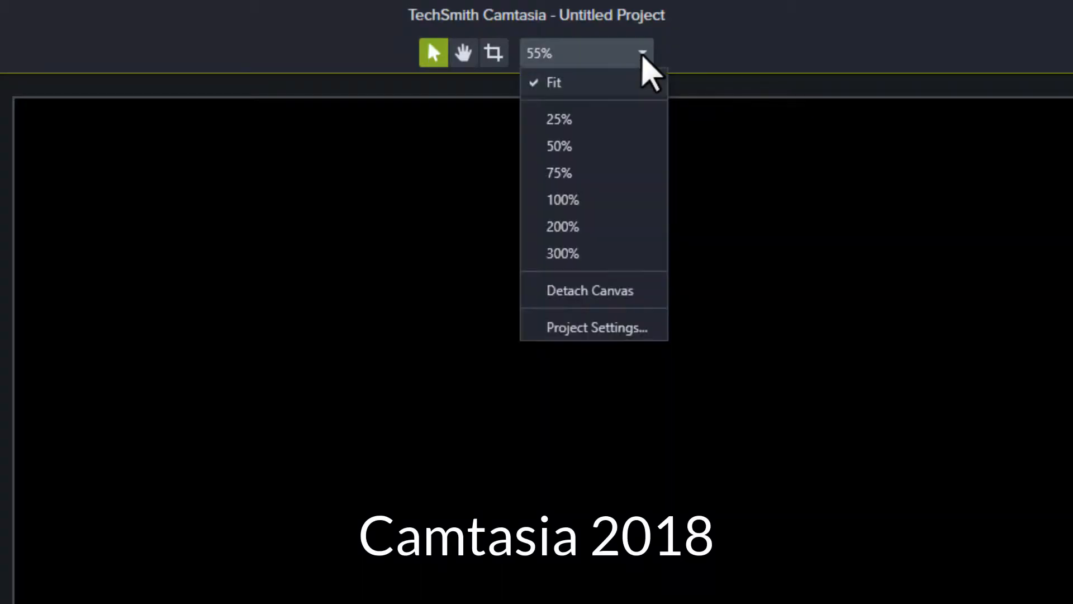
Step: Open Project Settings from the canvas view options, showing 1080p HD dimensions at 30 fps
left_click(595, 327)
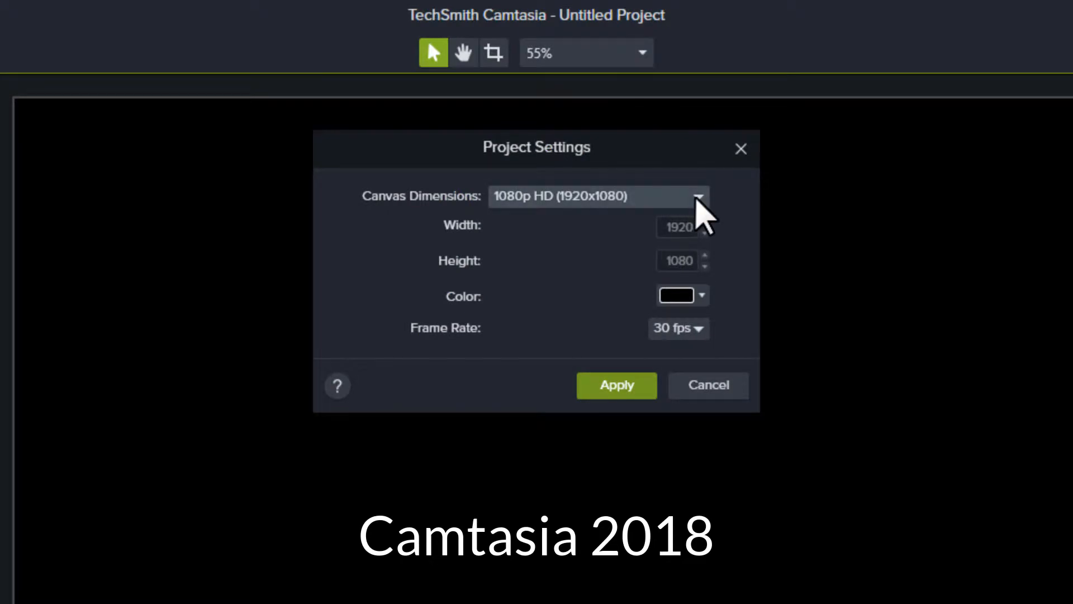
left_click(698, 196)
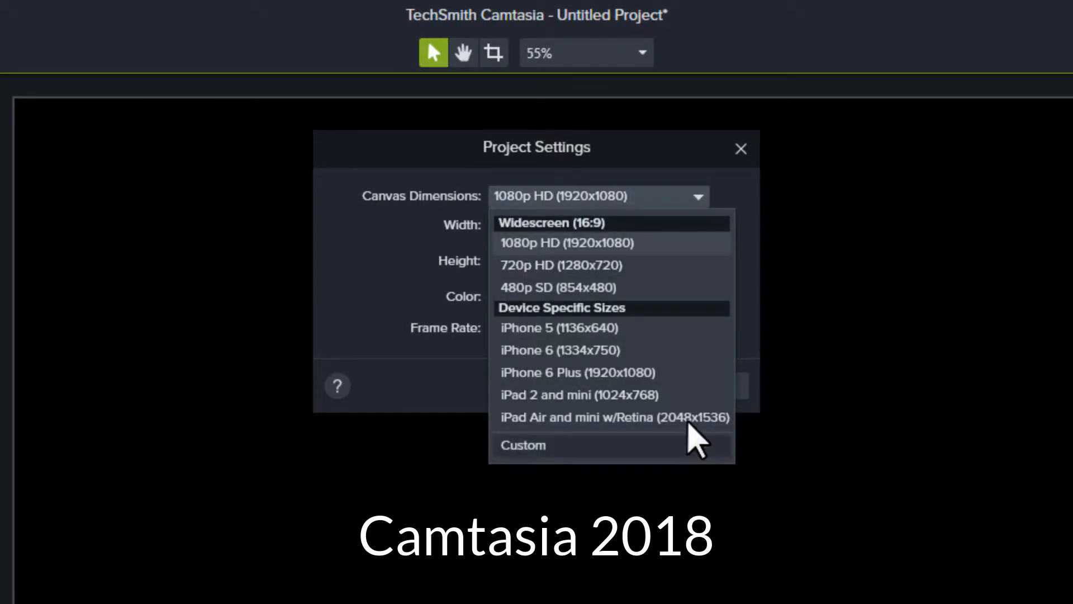
mouse_move(677, 220)
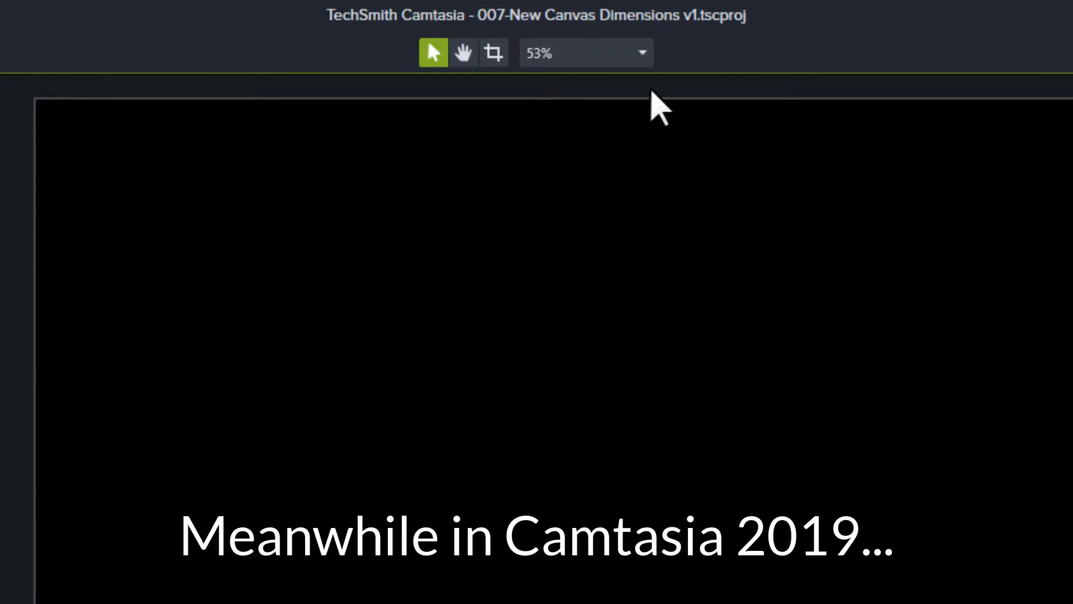
left_click(585, 52)
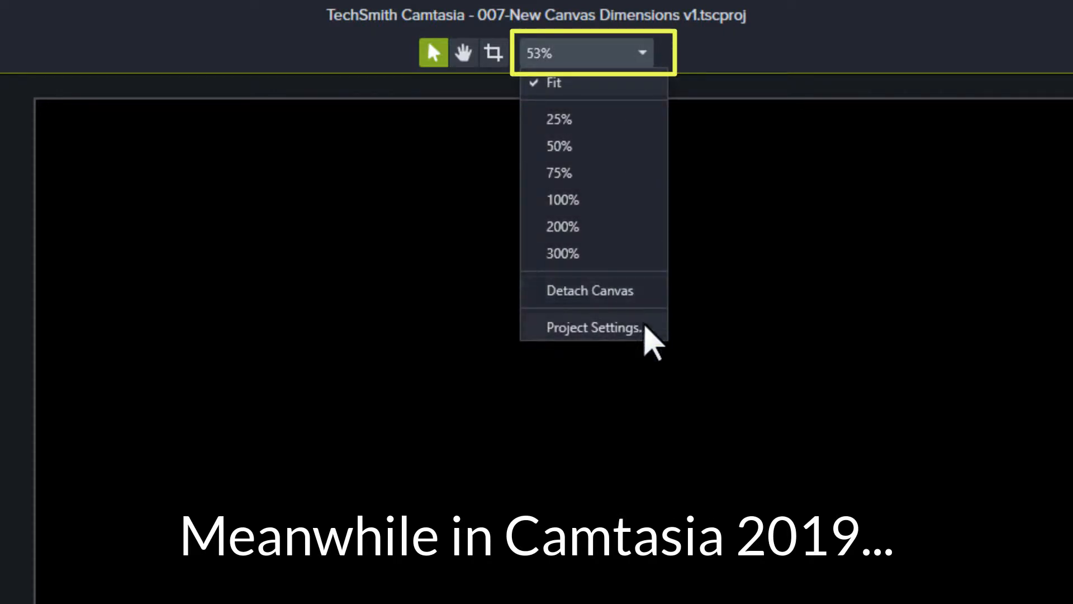
left_click(594, 327)
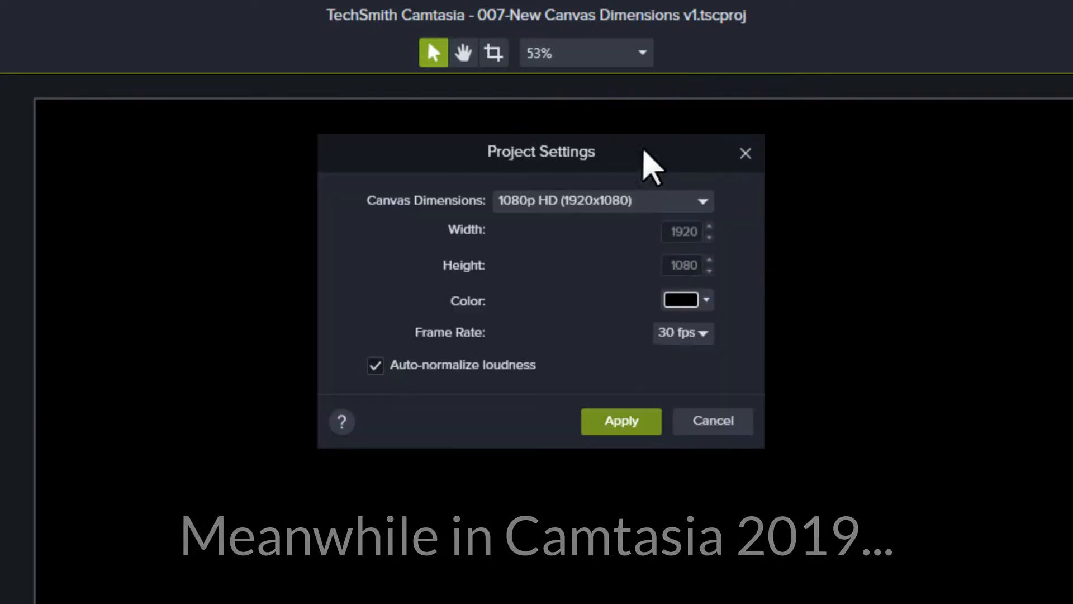
Step: List the canvas dimension presets, including 4K UHD, social media and iOS device sizes
left_click(701, 201)
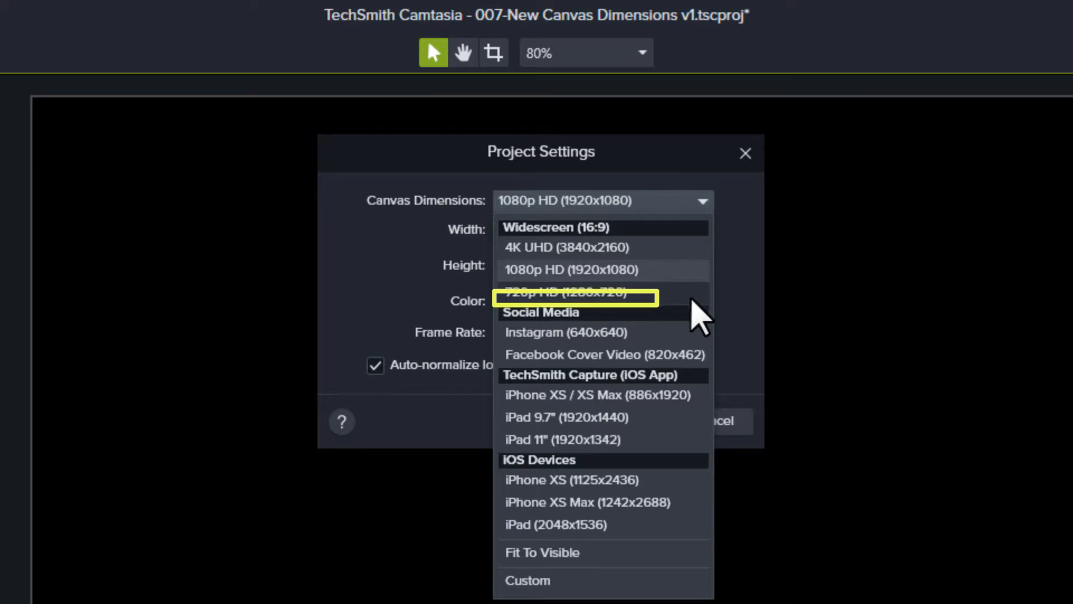
mouse_move(698, 346)
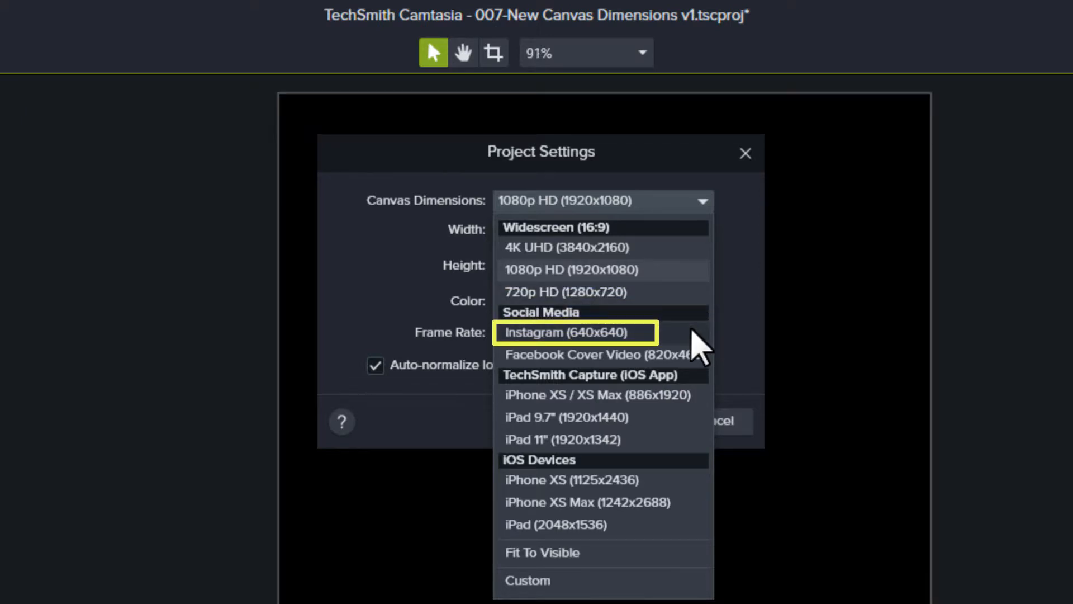
mouse_move(701, 362)
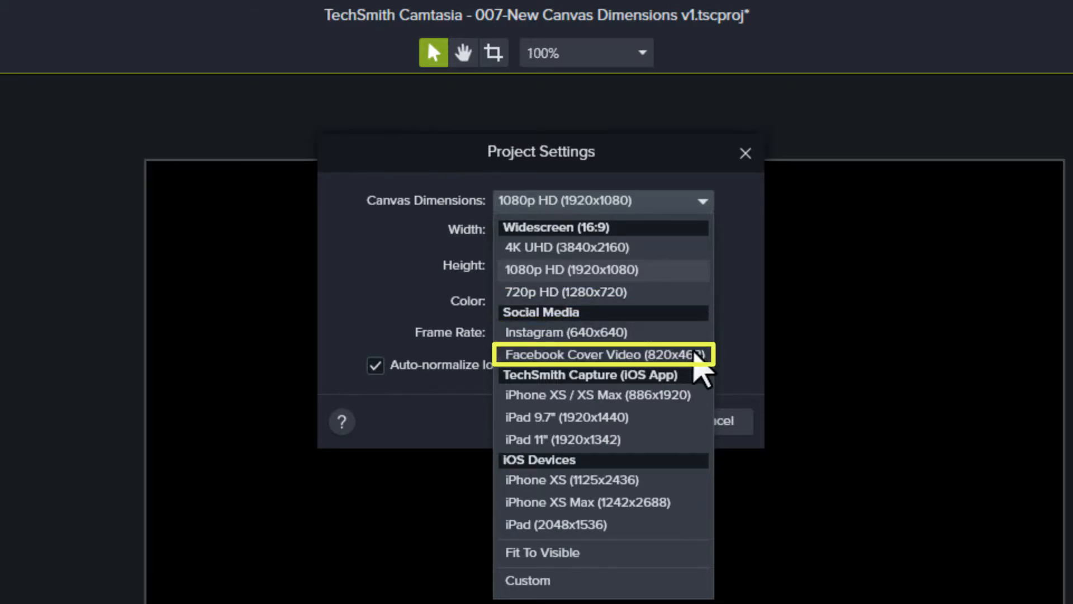
mouse_move(699, 387)
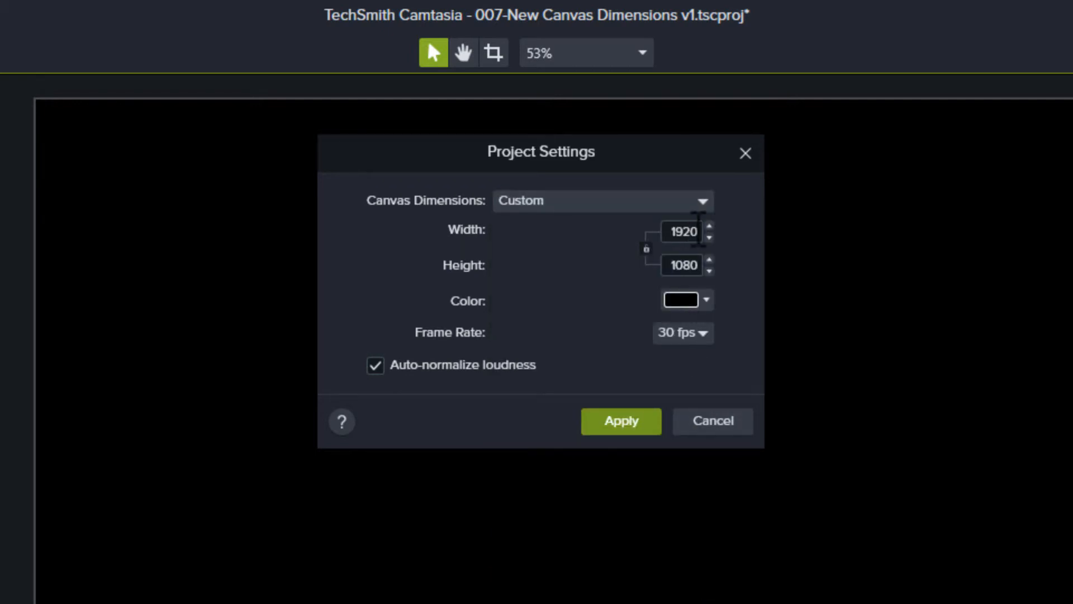
Step: Try an out-of-range width of 9999, lock proportions, and select the height value
left_click(683, 232)
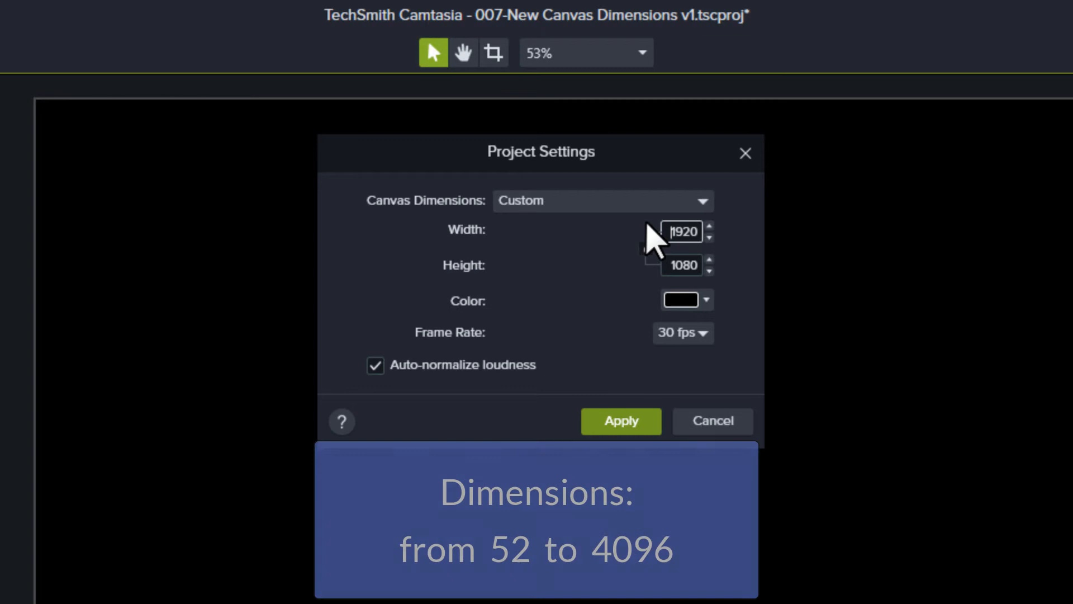
type("9999")
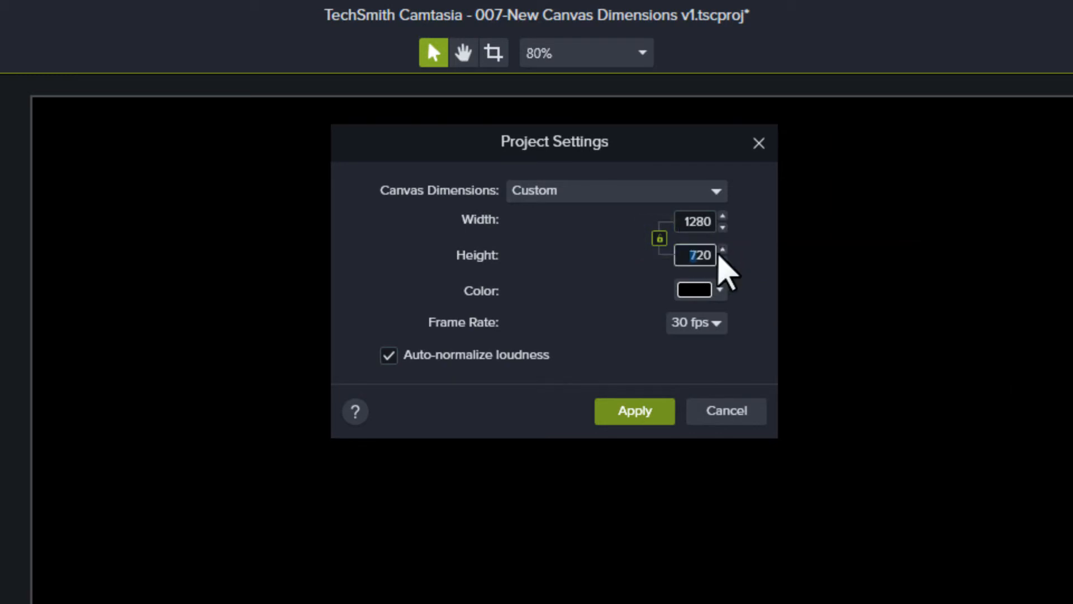
left_click(722, 260)
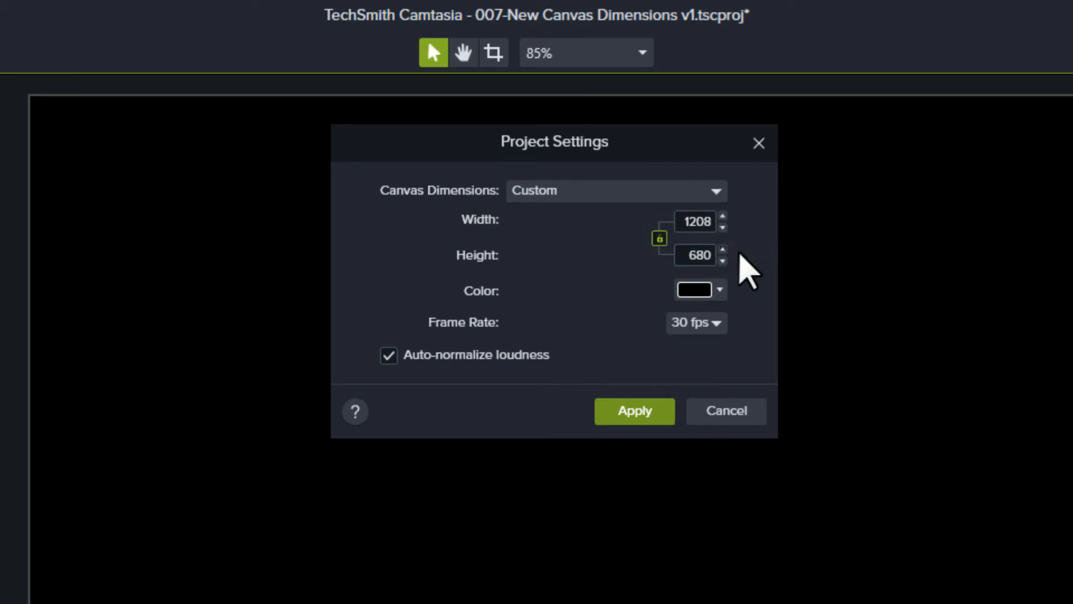
triple_click(696, 255)
type("2")
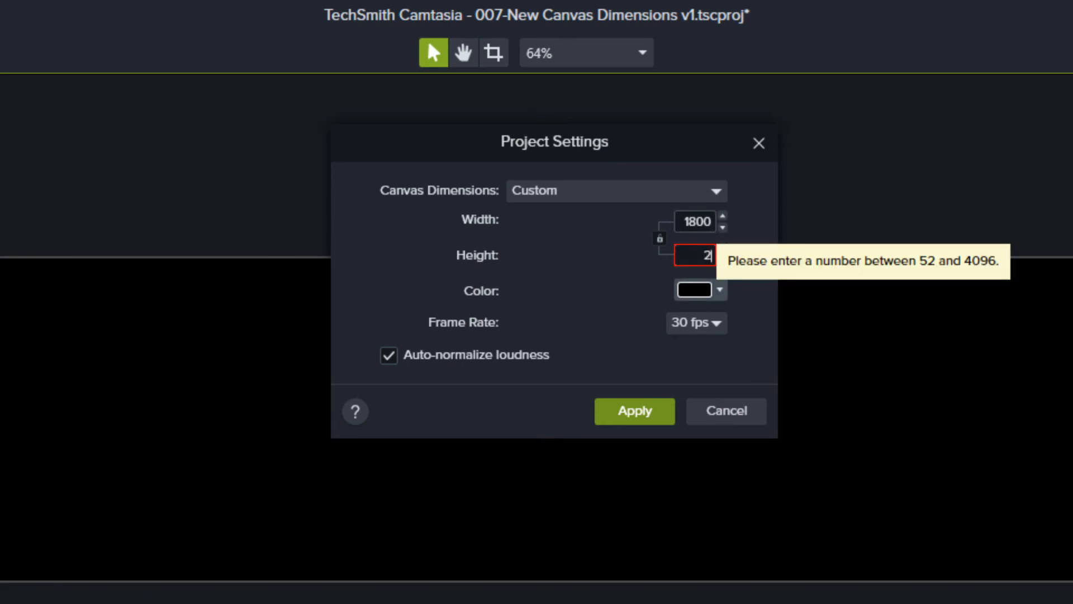
Step: Enter a custom canvas height of 200, giving 1800 by 200 dimensions
type("00")
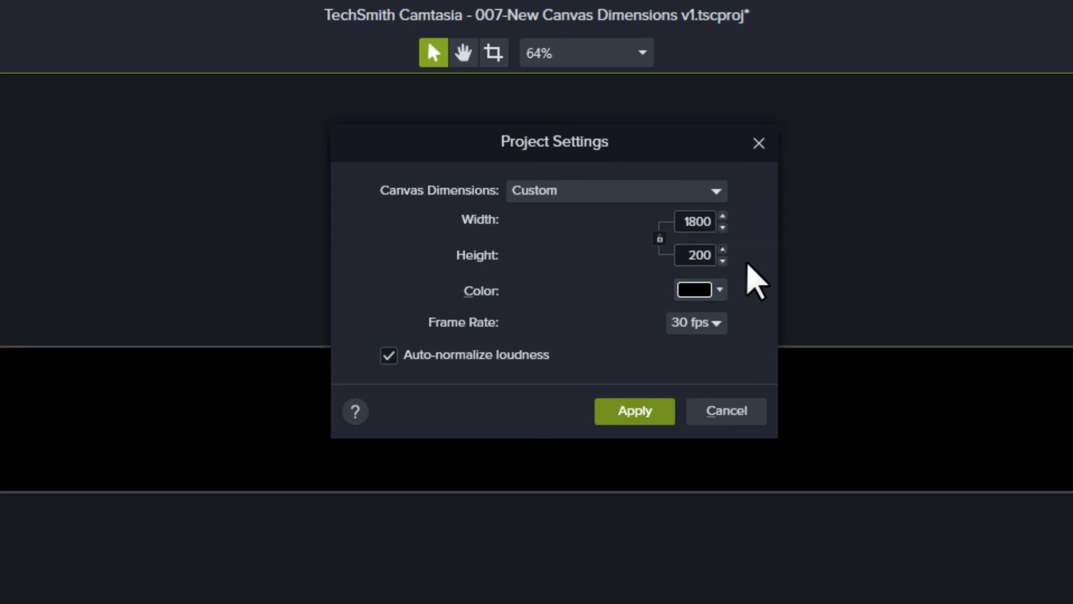